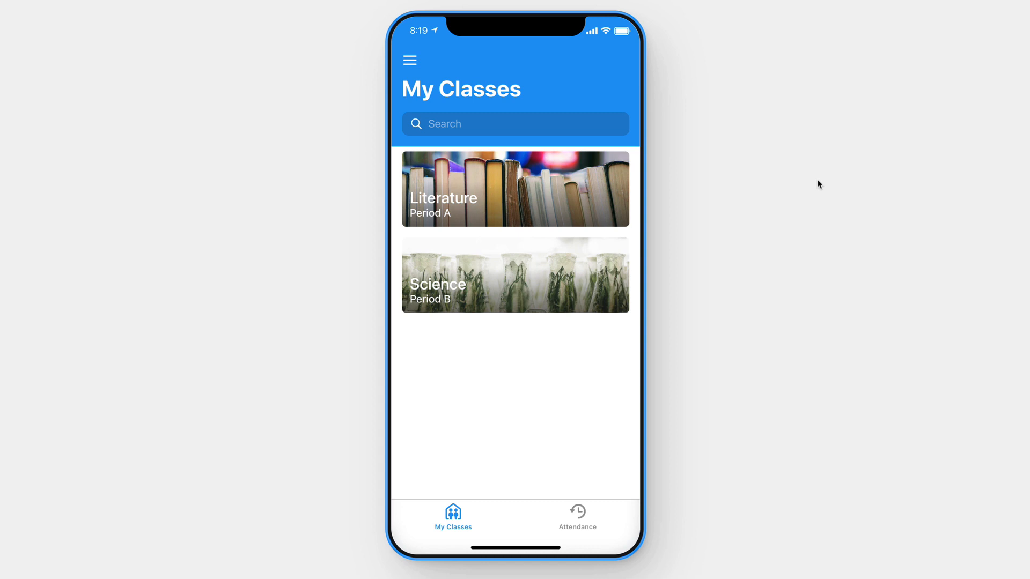
Step: Open the Literature class and view a student's attendance record: 2 tardy, 0 absent
click(514, 188)
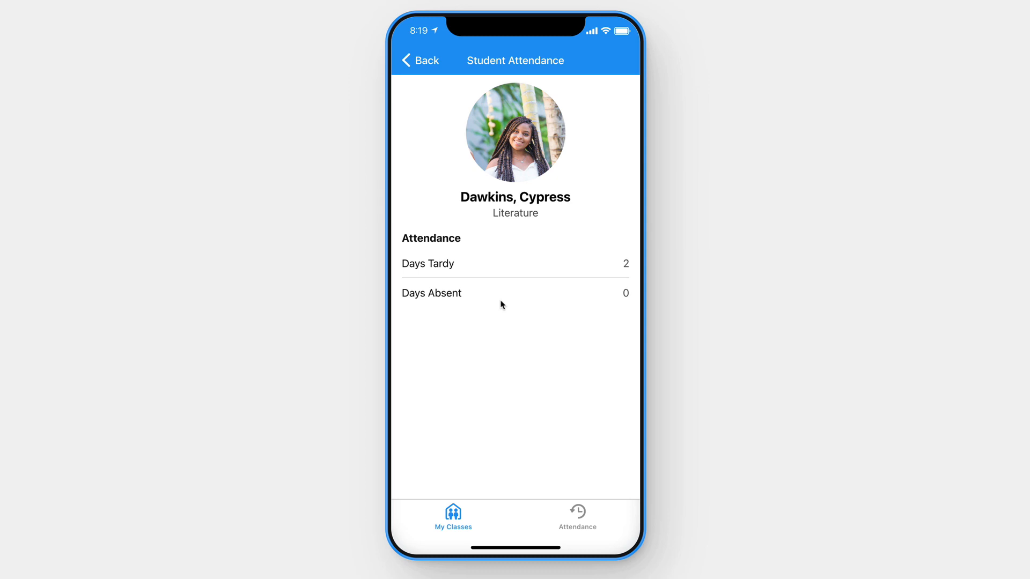
mouse_move(557, 219)
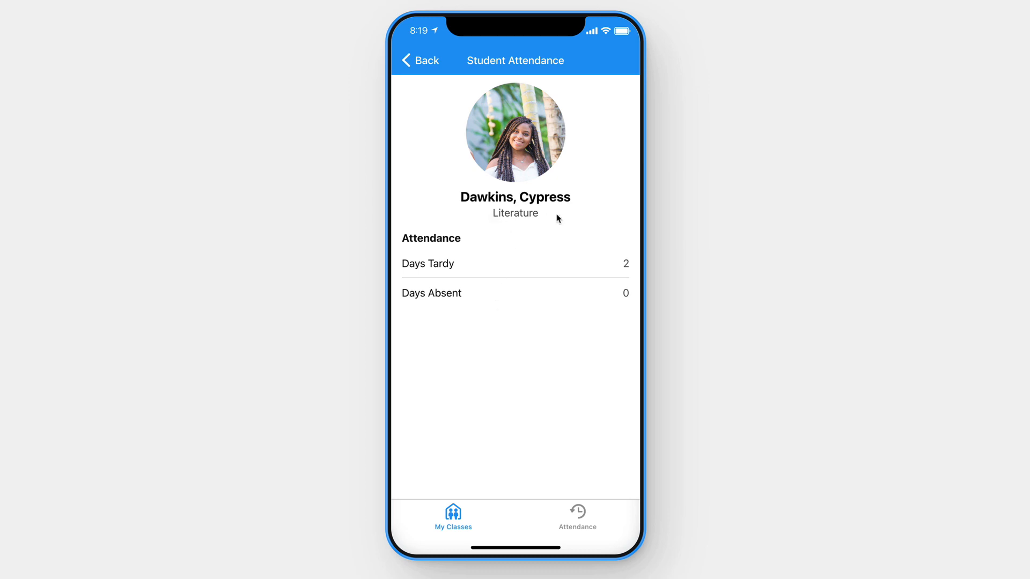
Step: Record today's Literature Period A attendance (one absent, two tardy, one present) and submit it
click(421, 60)
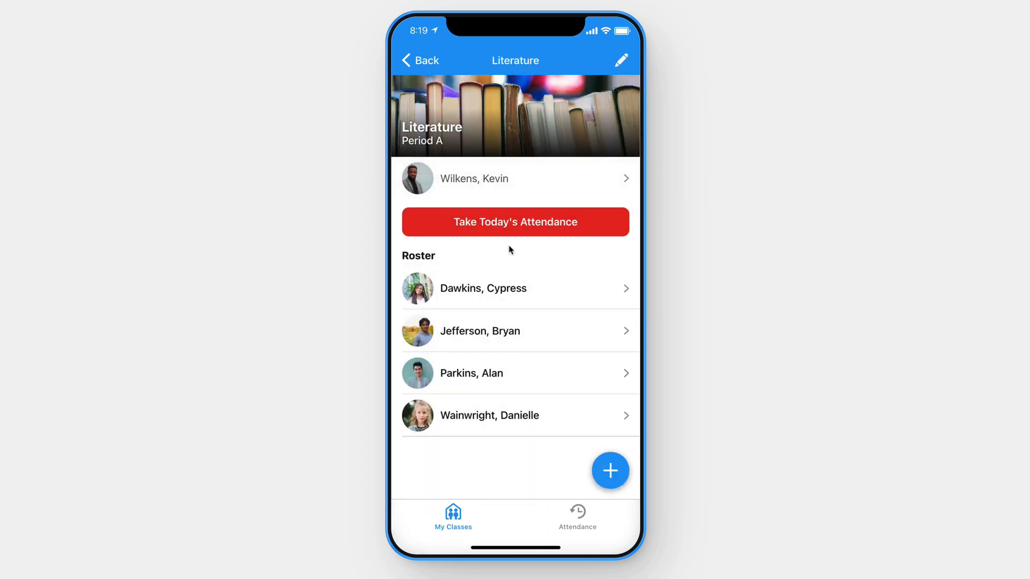
click(515, 222)
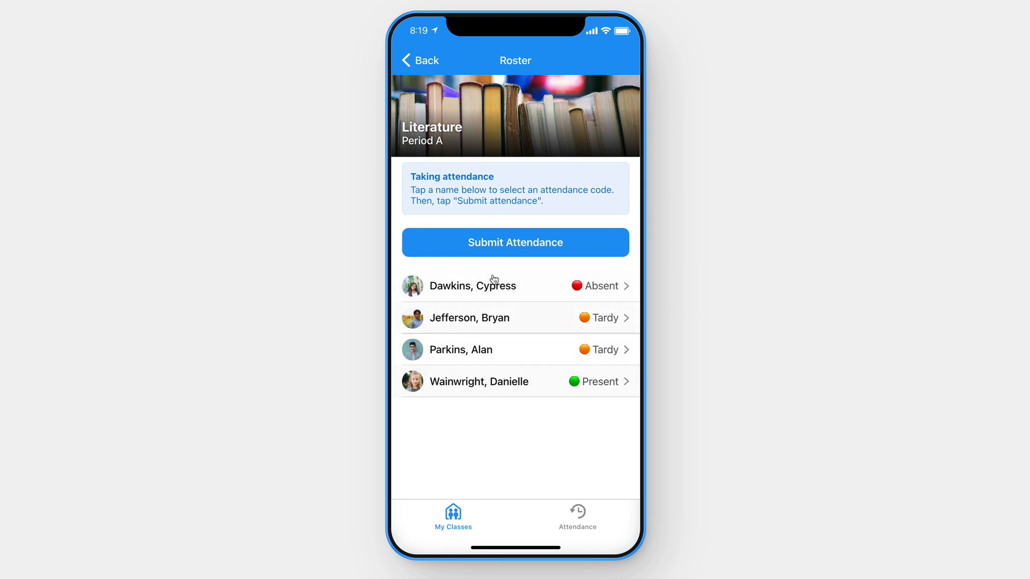
click(515, 242)
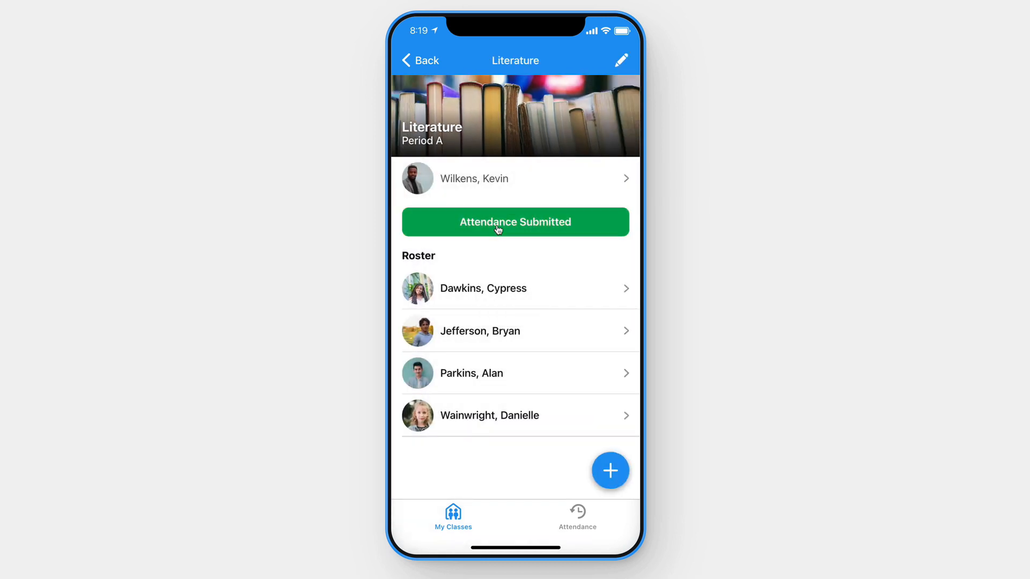
Step: Inspect the Tuesday, August 24 Literature: Period A record in attendance history, then leave it
click(515, 221)
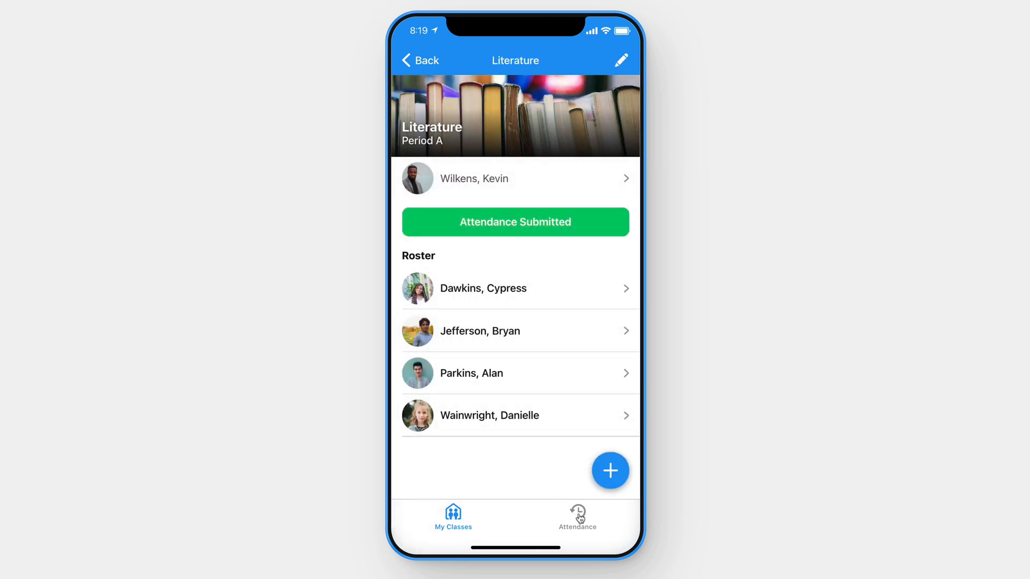
click(577, 517)
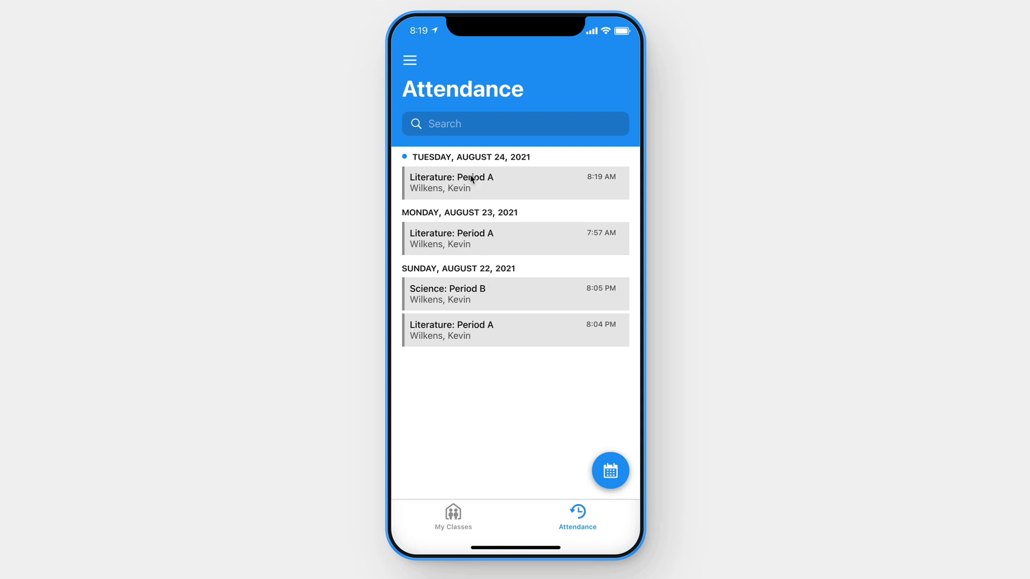
click(515, 182)
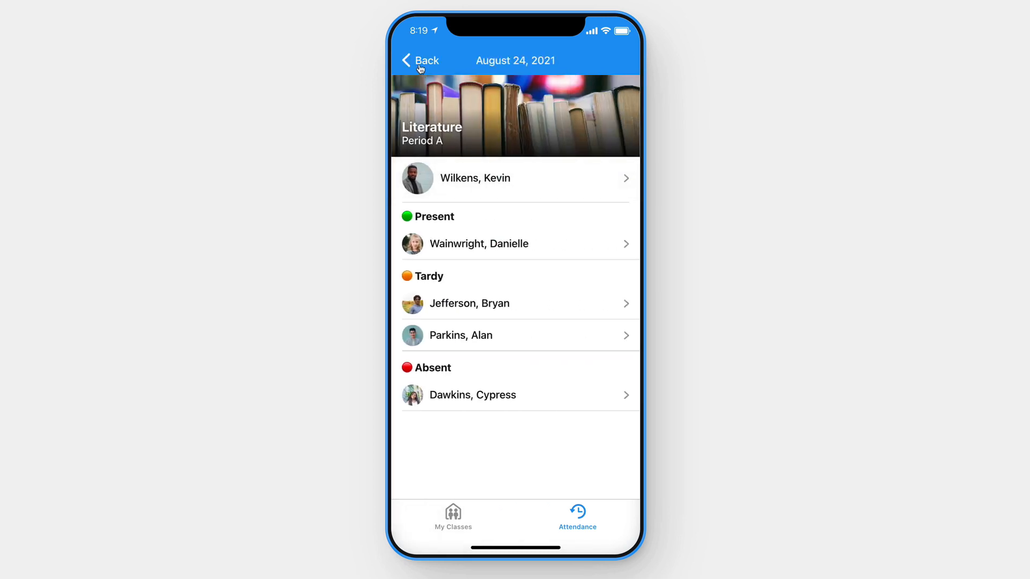
click(421, 60)
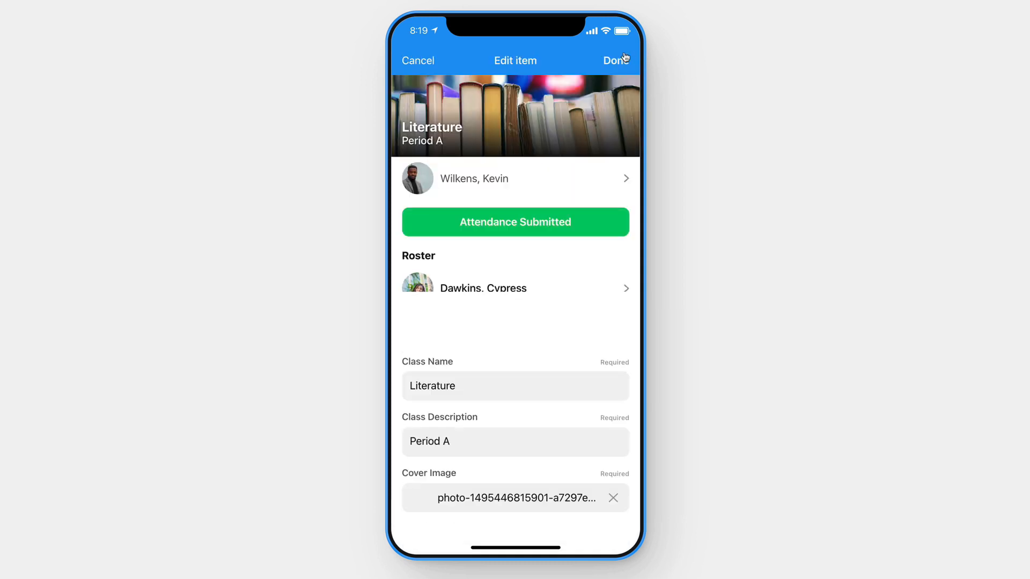
Step: Close the class edit form, then preview the add-student and new-student forms without saving
click(615, 59)
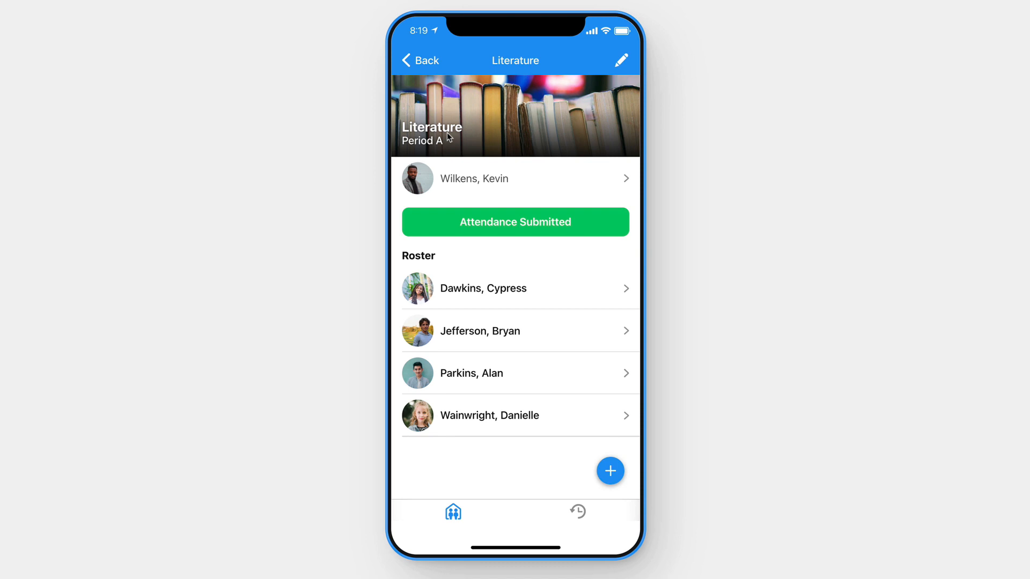
click(609, 471)
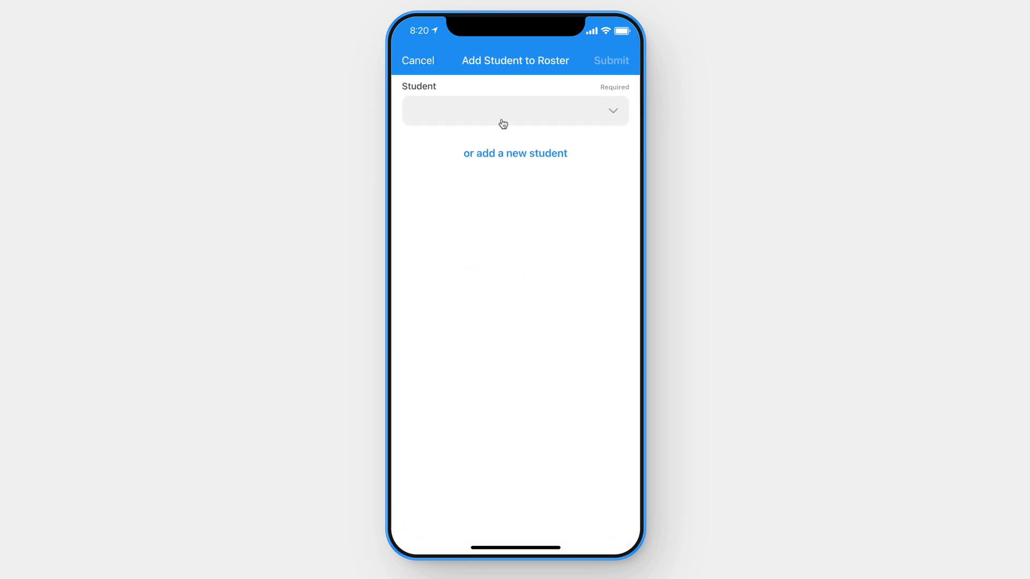
mouse_move(615, 74)
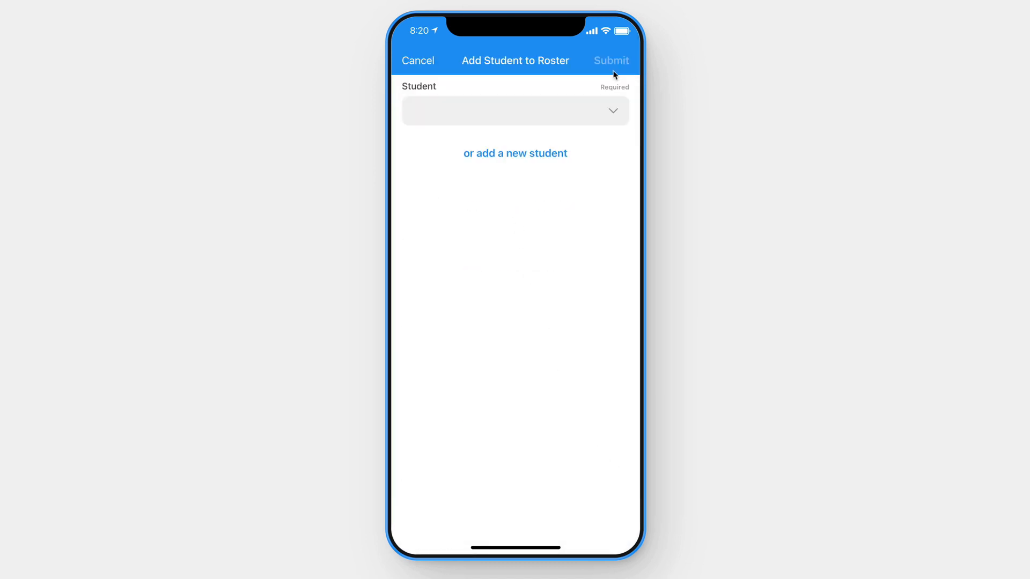
click(515, 152)
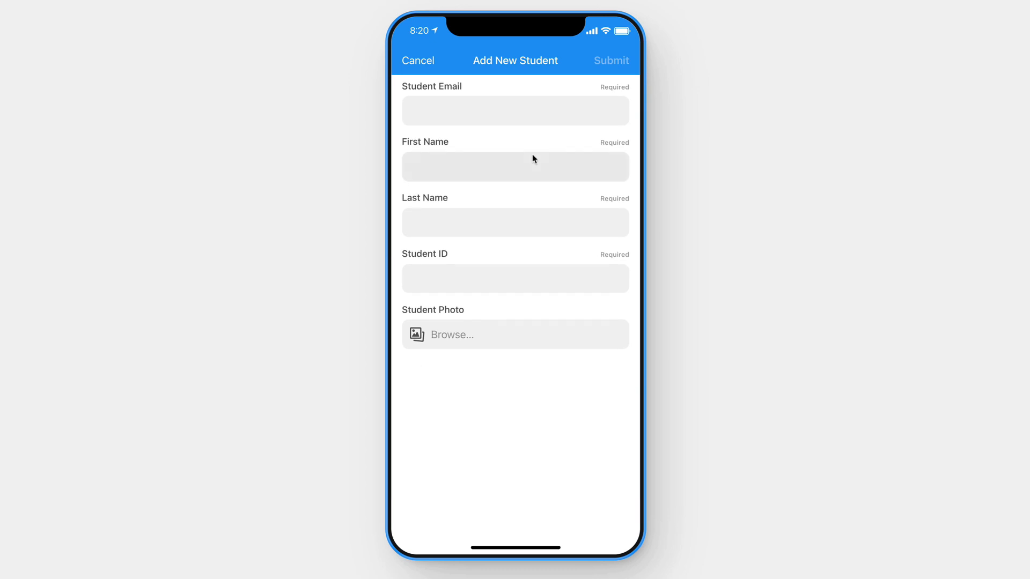
click(418, 61)
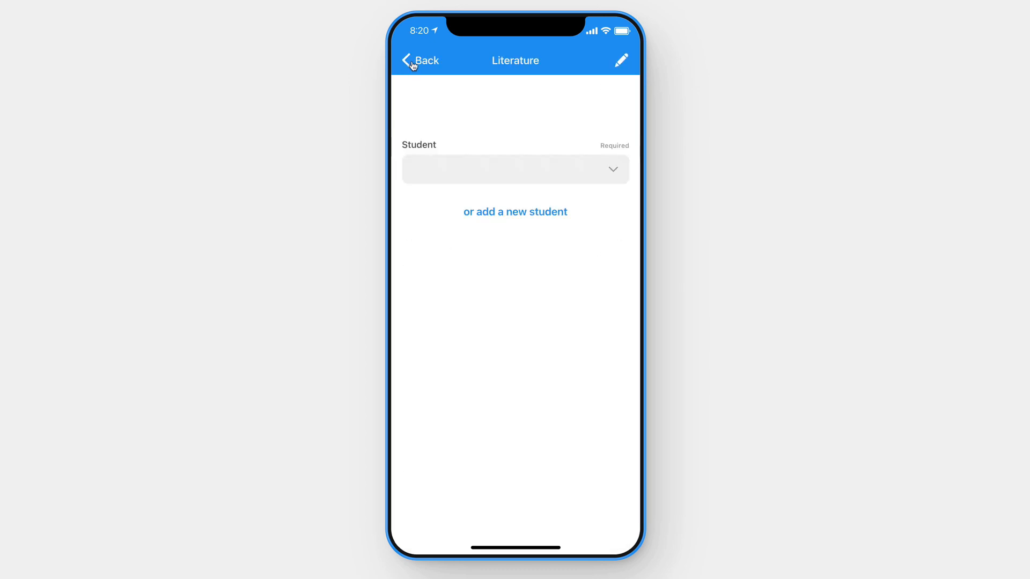
Step: Browse All Faculty to a Math class roster and a student's details page
click(421, 59)
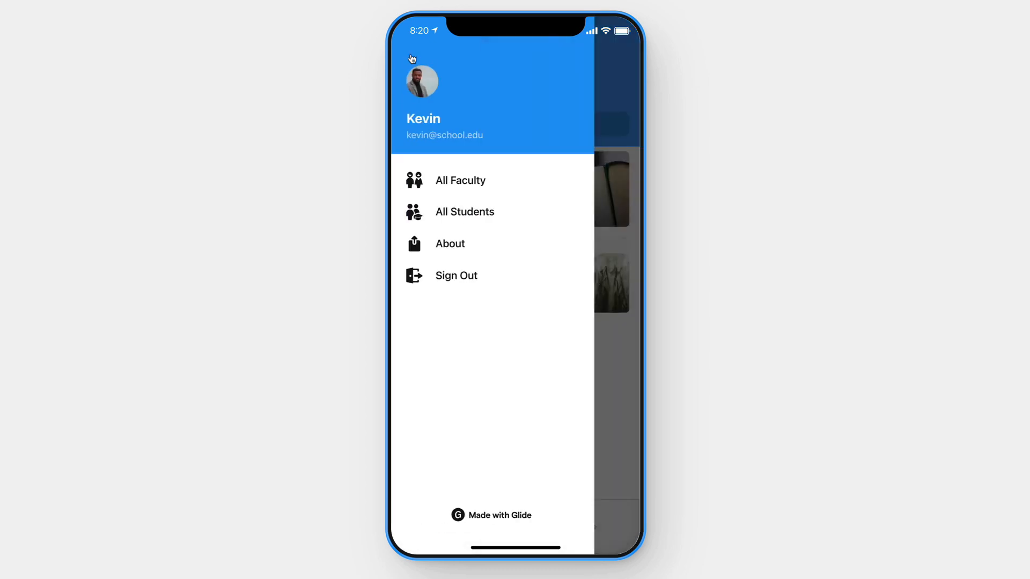
click(460, 180)
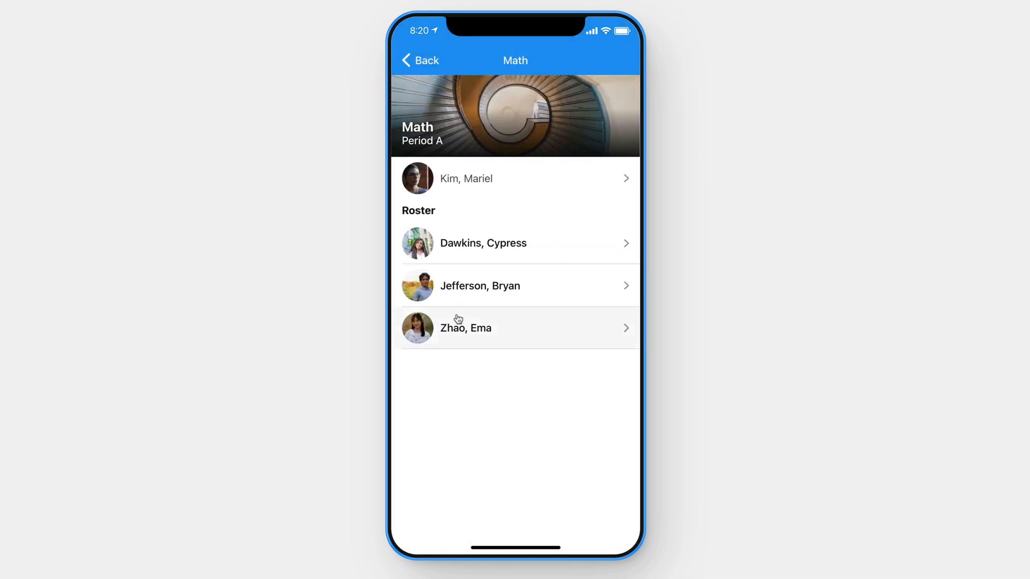
click(479, 284)
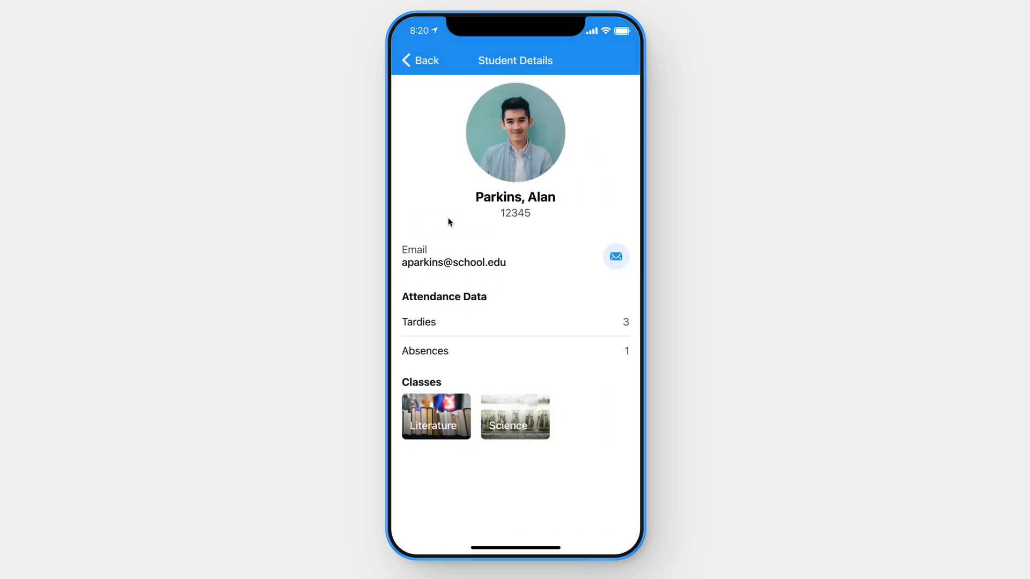
click(420, 60)
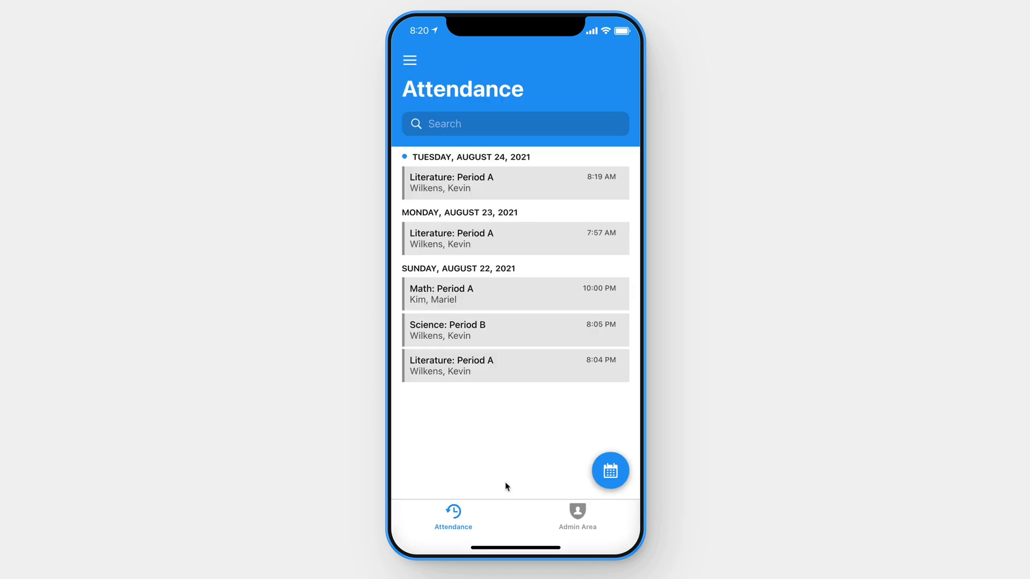
mouse_move(560, 527)
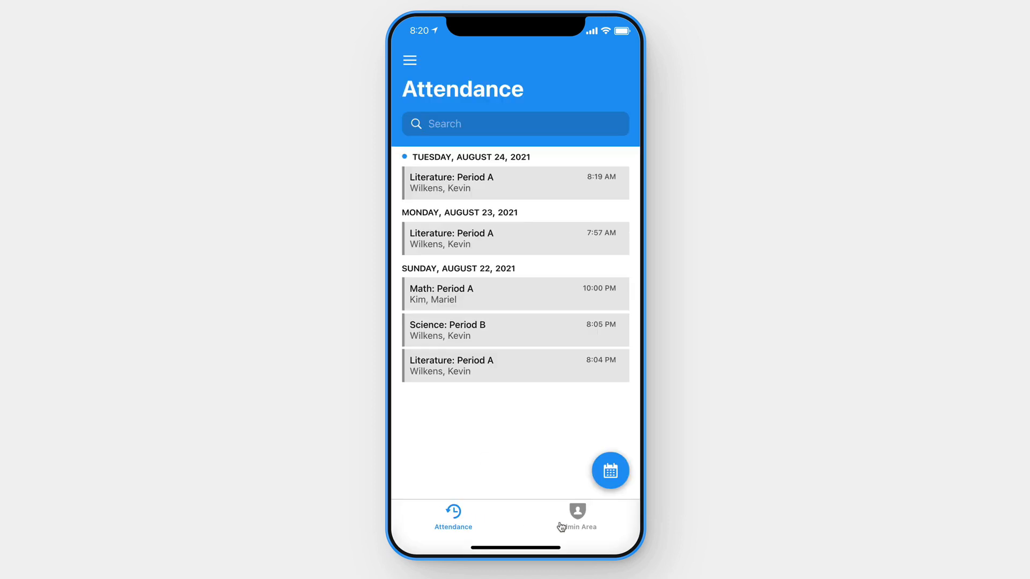
Step: From Admin Area, view the attendance calendar, its edit form, and Add a holiday form without saving
click(577, 516)
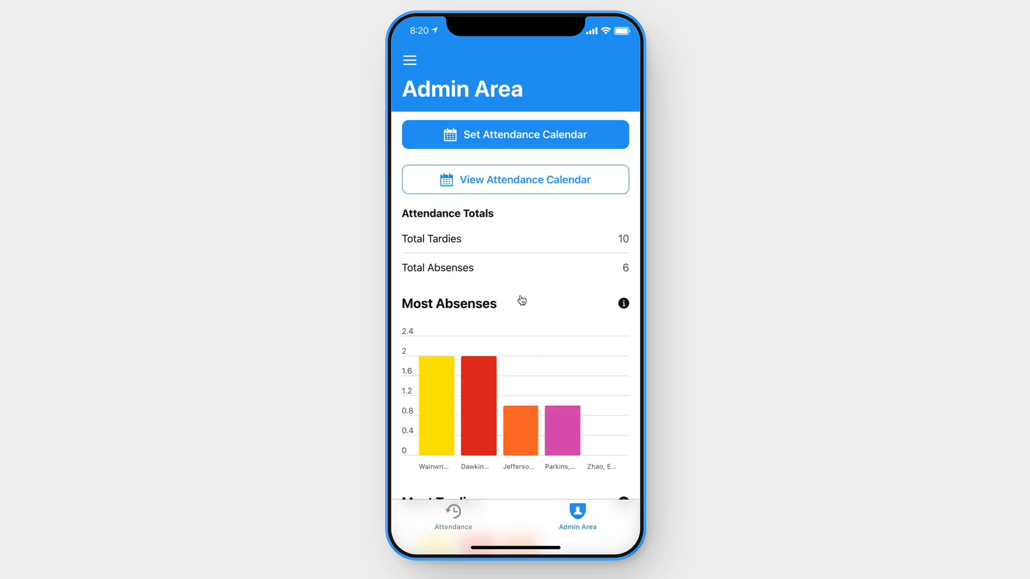
click(515, 179)
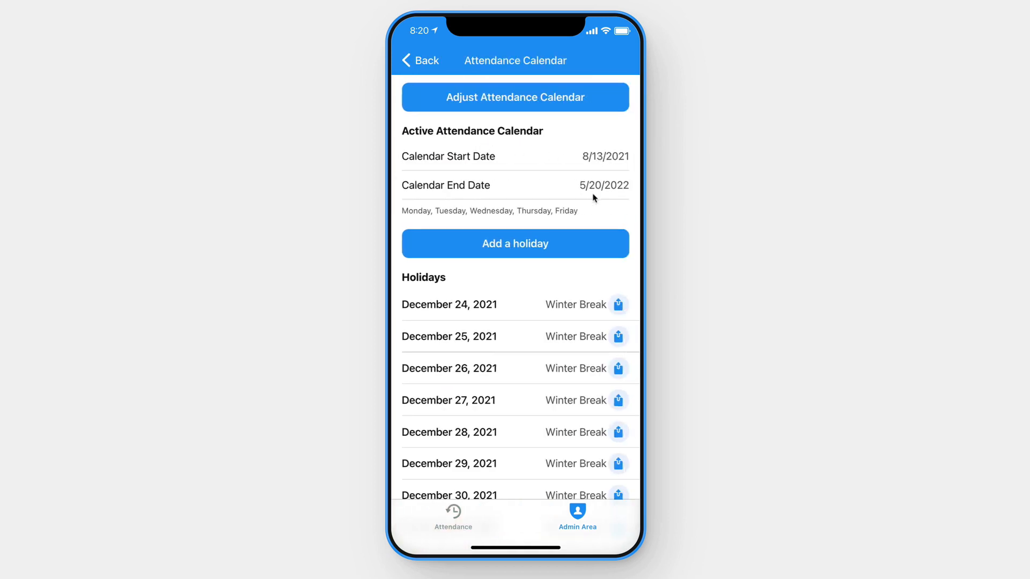
click(515, 97)
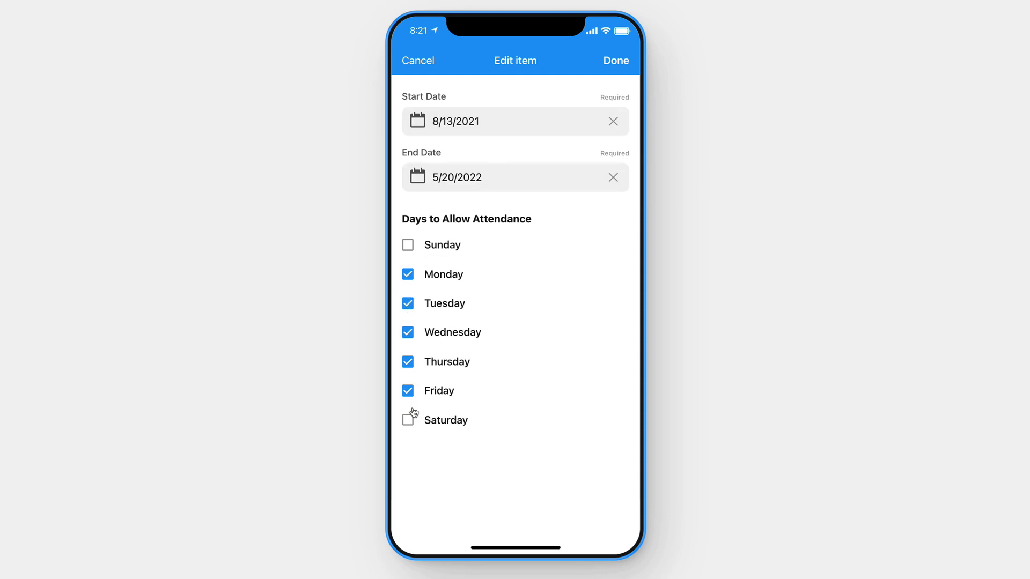
click(614, 61)
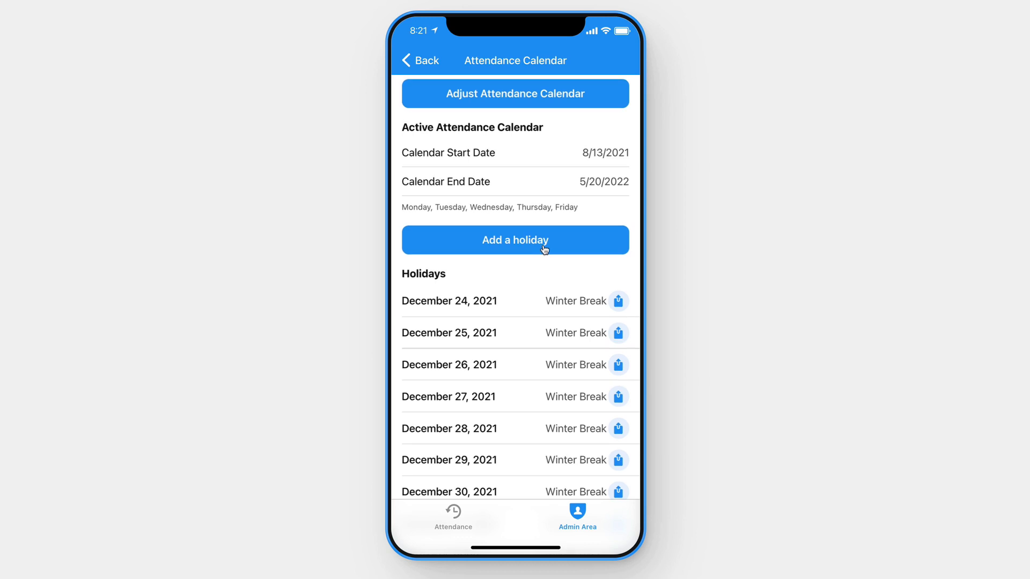
click(515, 240)
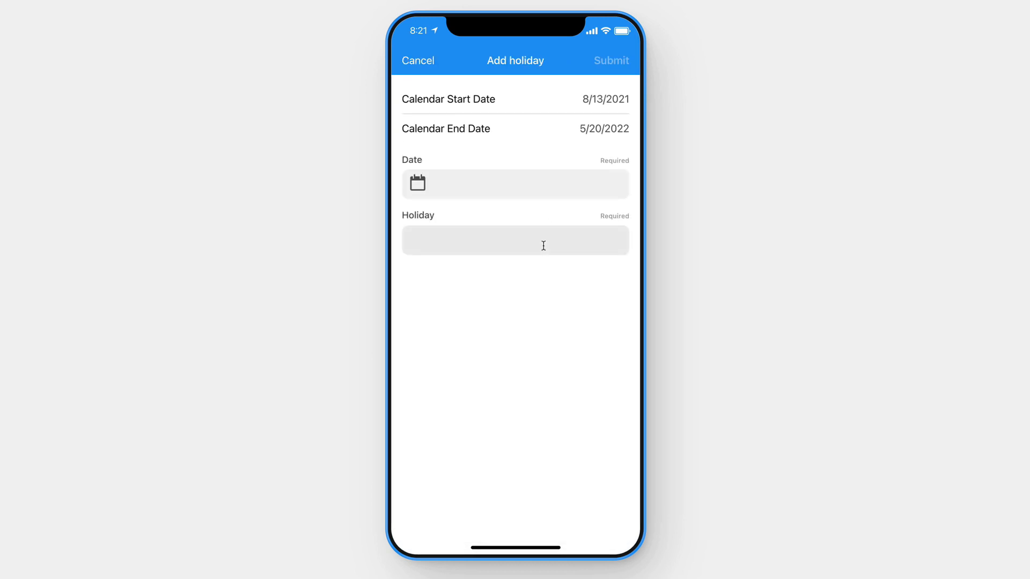
click(418, 61)
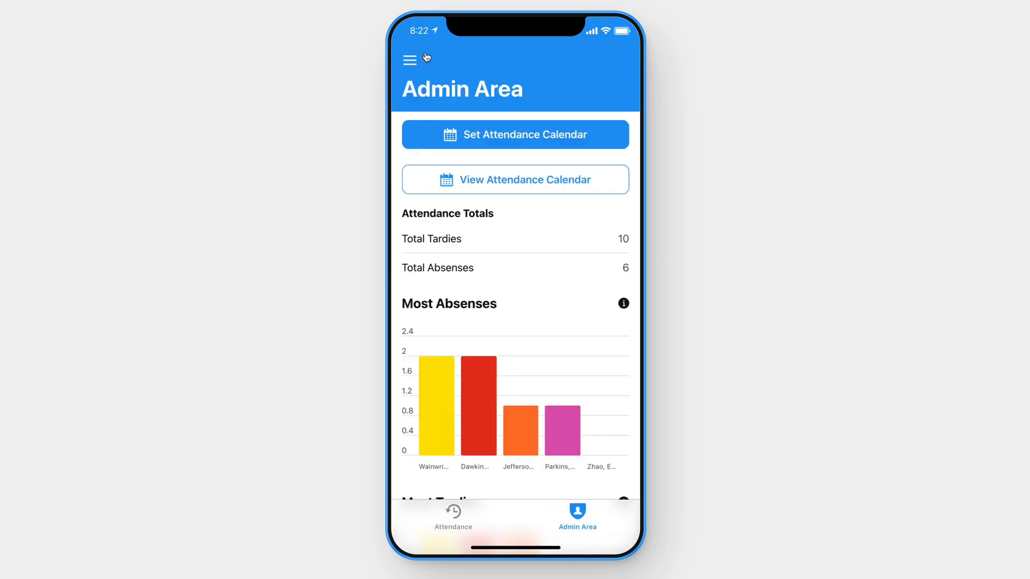